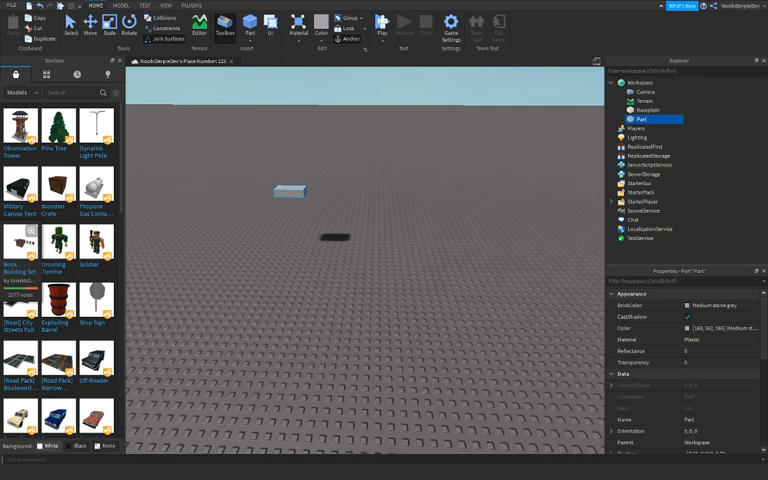
{"action": "mouse_move", "coordinate": [347, 301]}
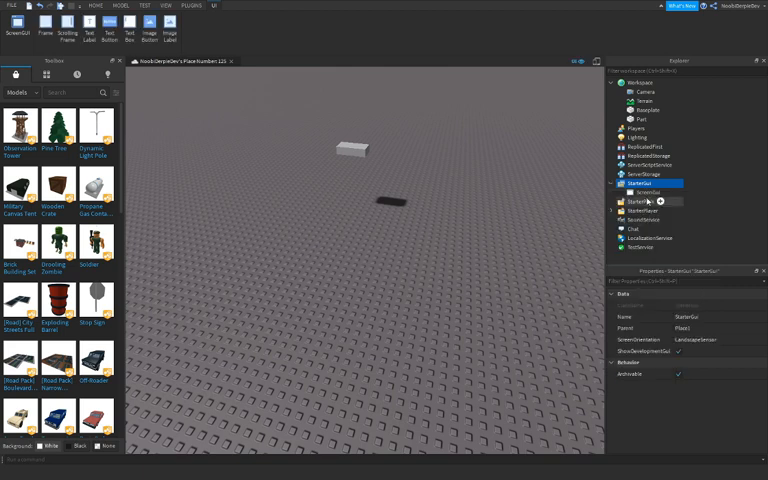
Add a full-screen cyan Frame anchored at 0.5, 0.5 to the ScreenGui and put a TextLabel inside it
{"action": "left_click", "coordinate": [668, 193]}
{"action": "type", "text": "{1, 0},{1, 0}"}
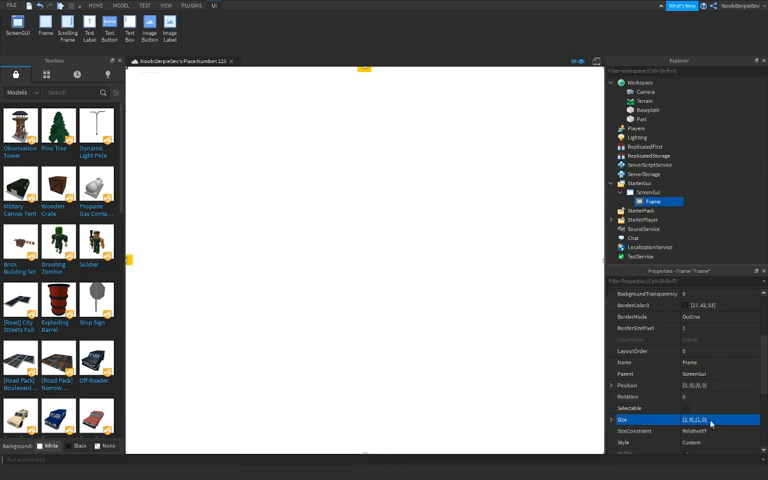
{"action": "left_click", "coordinate": [685, 386]}
{"action": "type", "text": "0.5, 0.5"}
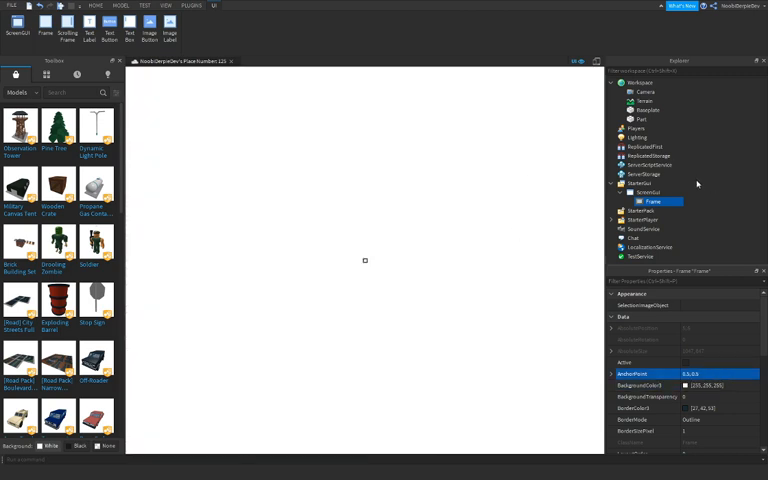
{"action": "left_click", "coordinate": [645, 201]}
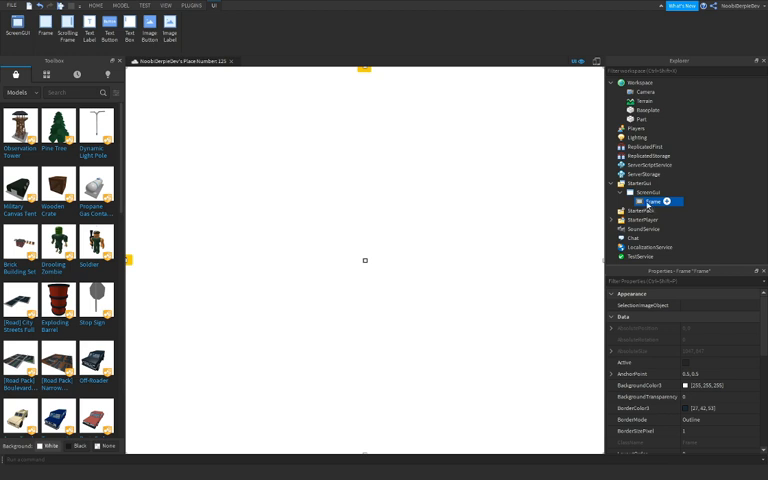
{"action": "left_click", "coordinate": [688, 385]}
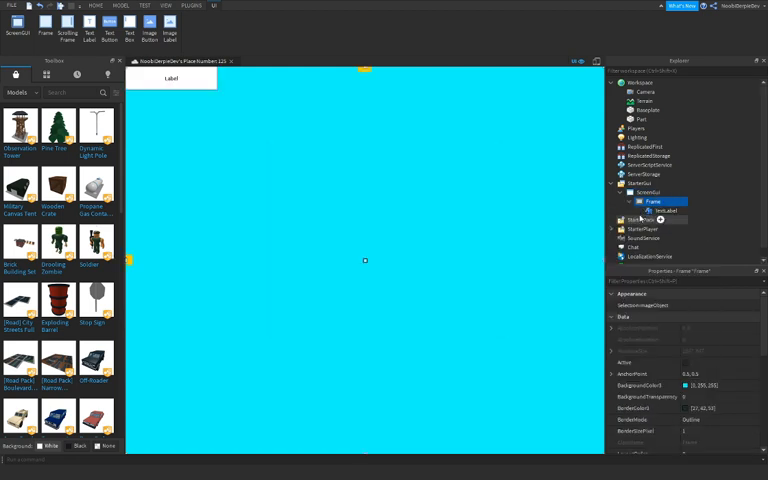
Make 'MY GAME' and duplicated 'LOADING..' labels, then move the ScreenGui into a ReplicatedFirst LocalScript
{"action": "left_click", "coordinate": [664, 210]}
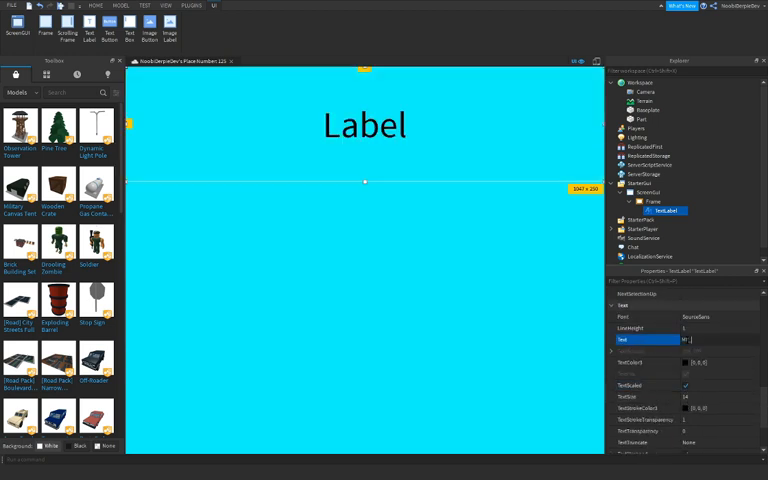
{"action": "type", "text": "MY_Game"}
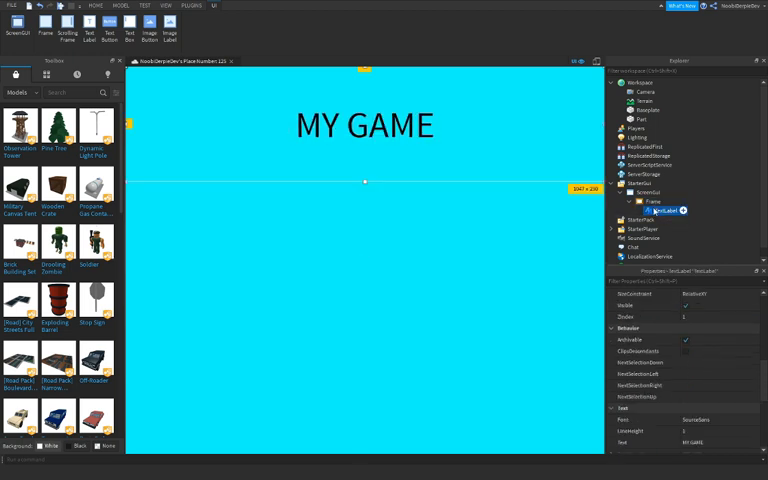
{"action": "left_click", "coordinate": [667, 219]}
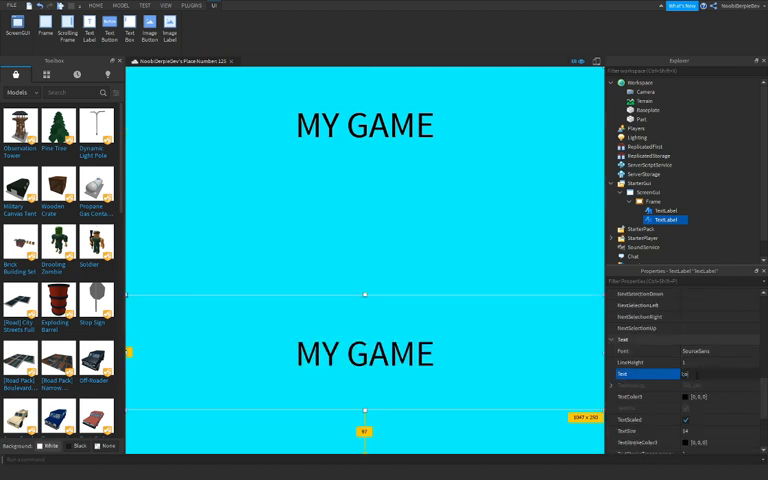
{"action": "type", "text": "LOADING.."}
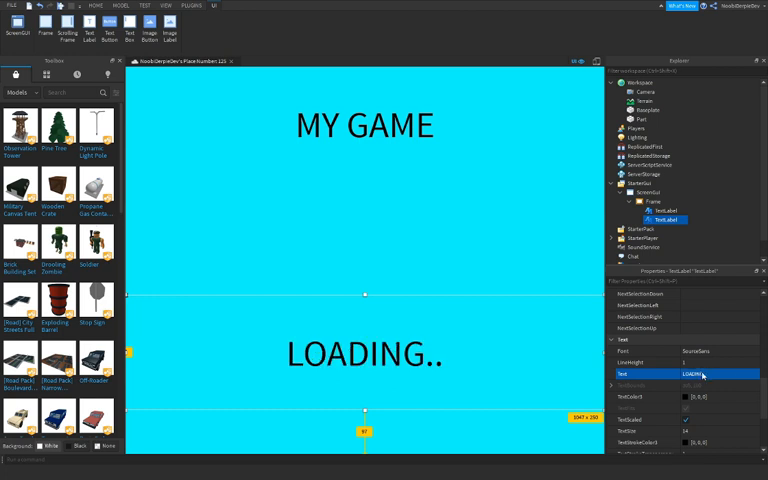
{"action": "left_click", "coordinate": [619, 188]}
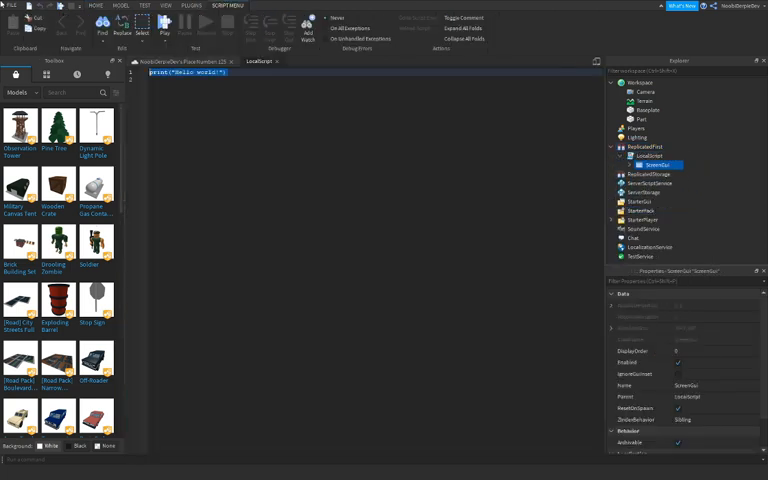
Script RemoveDefaultLoadingScreen, clone script.ScreenGui into PlayerGui, wait(10), then destroy it
{"action": "type", "text": "game.replicatedFirst:re"}
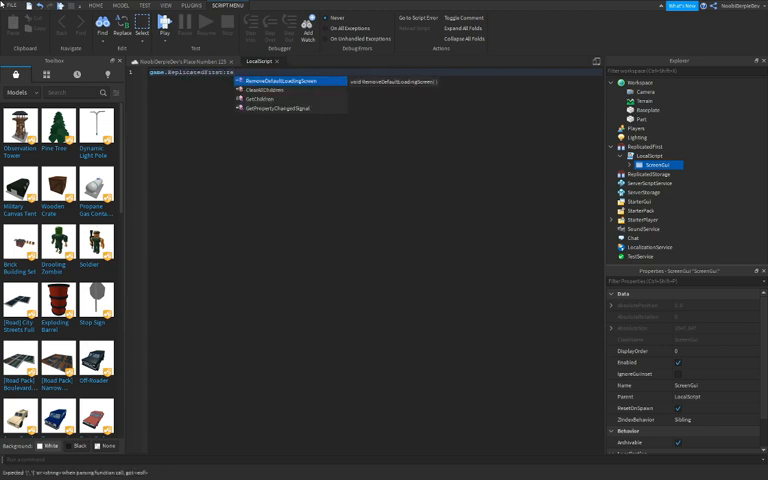
{"action": "left_click", "coordinate": [295, 81]}
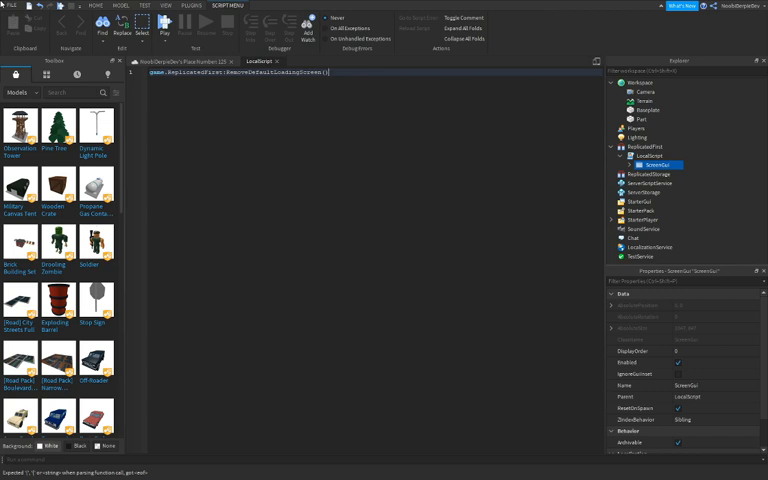
{"action": "type", "text": "local p = game.Players.LocalPlayer:WaitForChild(\""}
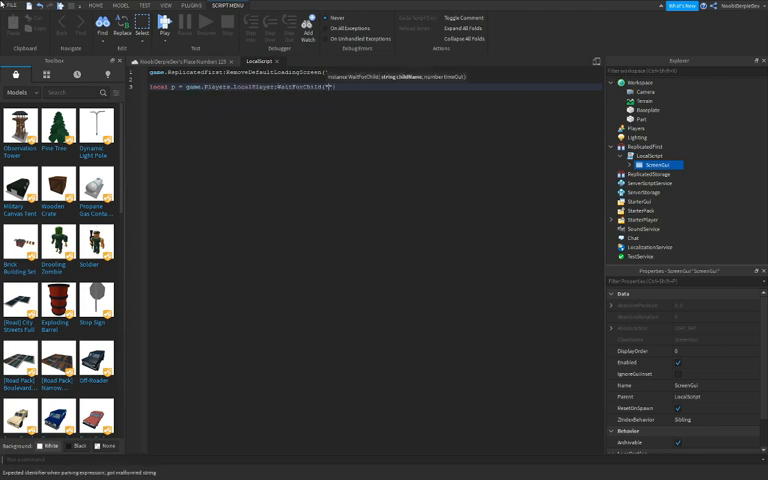
{"action": "type", "text": "\"PlayerGui\")"}
{"action": "type", "text": "local s ="}
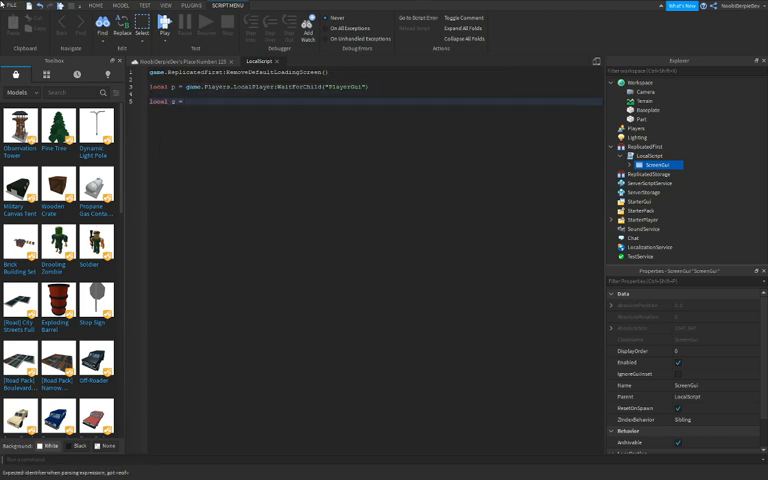
{"action": "type", "text": "script.ScreenGui"}
{"action": "type", "text": "g:Clone("}
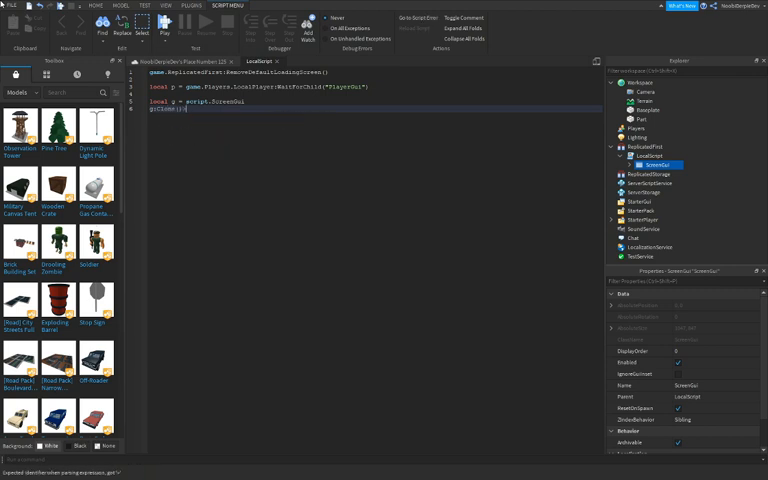
{"action": "type", "text": ".Parent = p"}
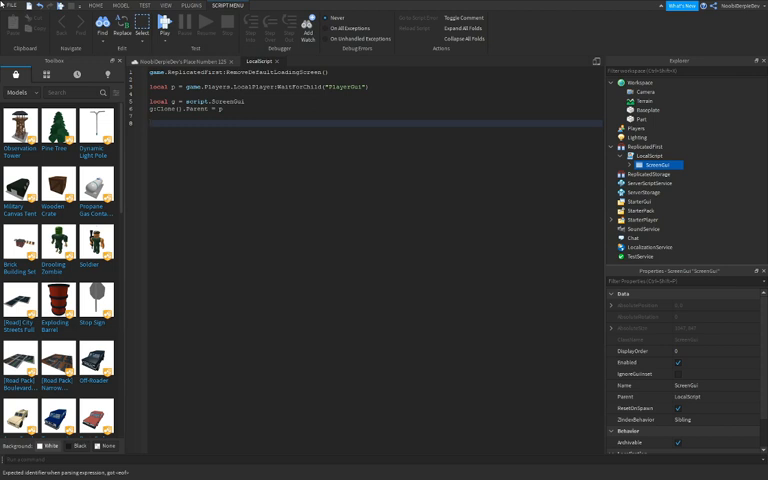
{"action": "type", "text": "wait()"}
{"action": "type", "text": "g:Destroy()"}
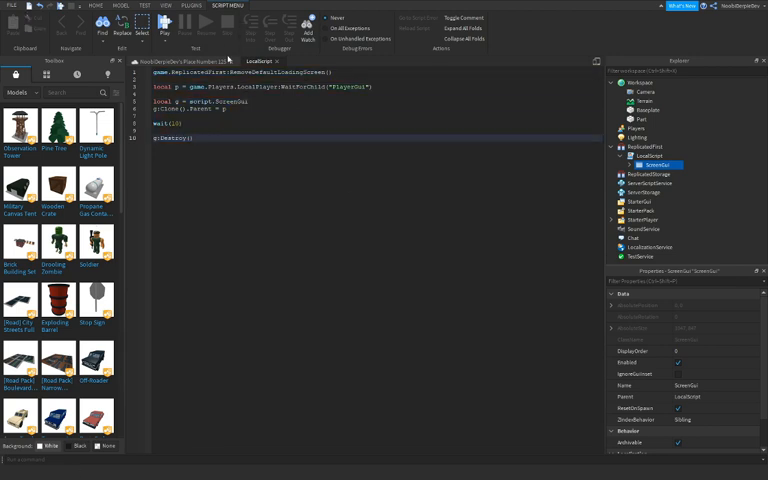
{"action": "left_click", "coordinate": [380, 22]}
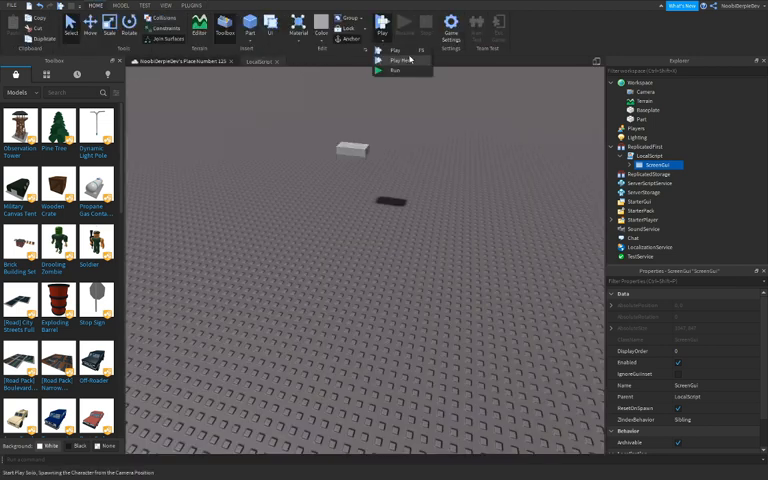
Playtest the place with Play Here to check the intro screen
{"action": "left_click", "coordinate": [396, 49]}
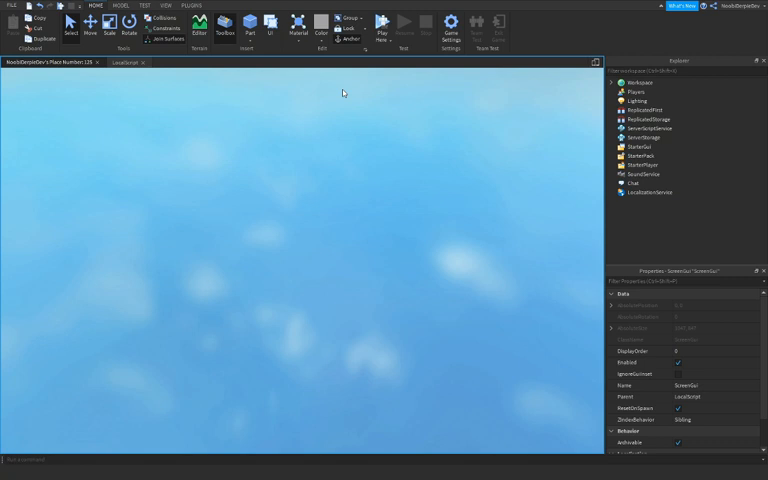
{"action": "left_click", "coordinate": [380, 28]}
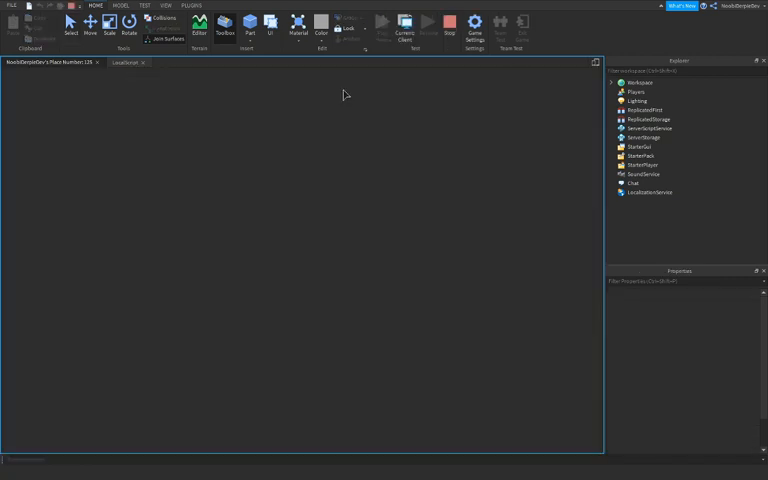
{"action": "mouse_move", "coordinate": [330, 184]}
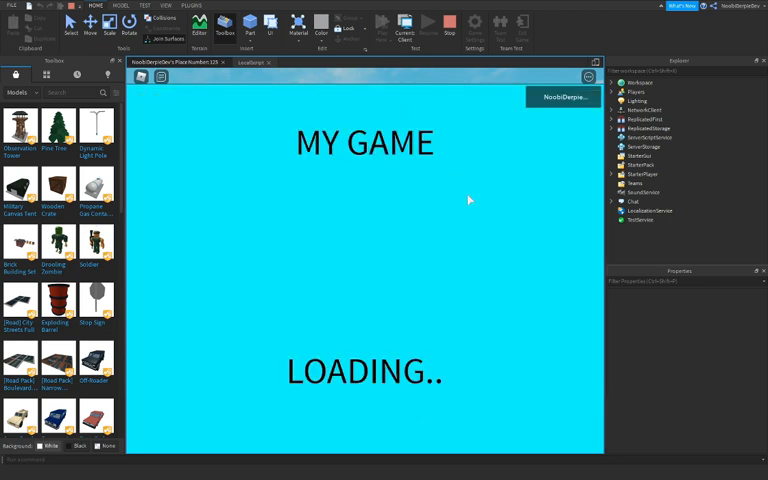
{"action": "mouse_move", "coordinate": [248, 163]}
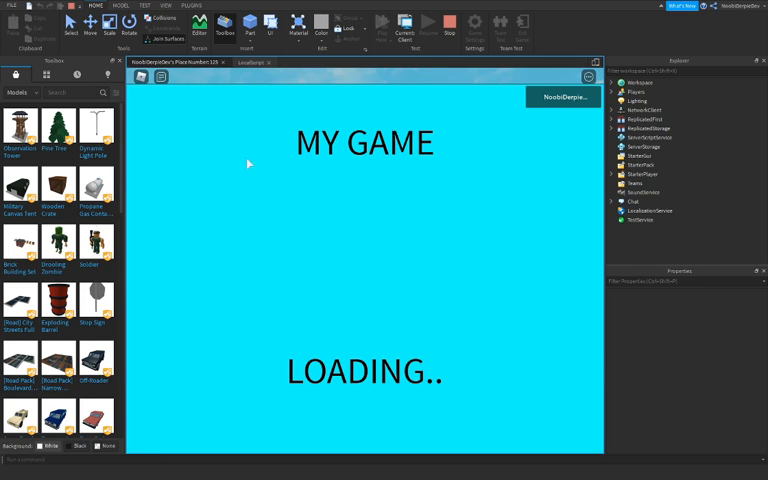
{"action": "mouse_move", "coordinate": [417, 272]}
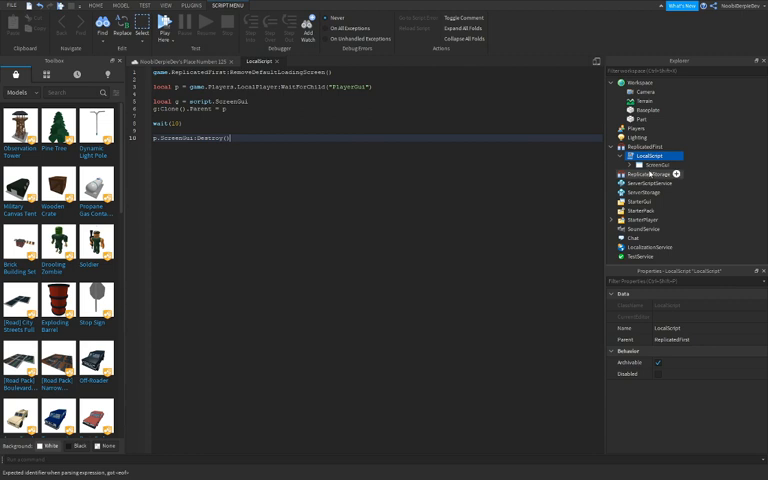
Give the Frame a 100-pixel border coloured cyan (0,255,255)
{"action": "left_click", "coordinate": [662, 173]}
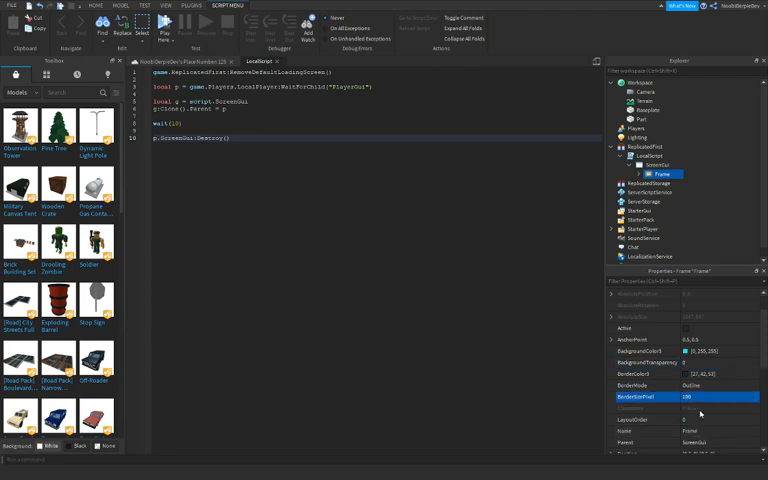
{"action": "left_click", "coordinate": [680, 375]}
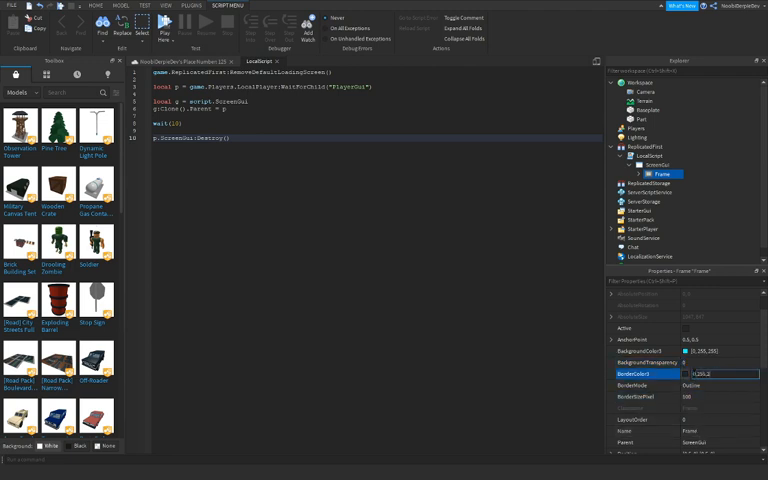
{"action": "left_click", "coordinate": [257, 62]}
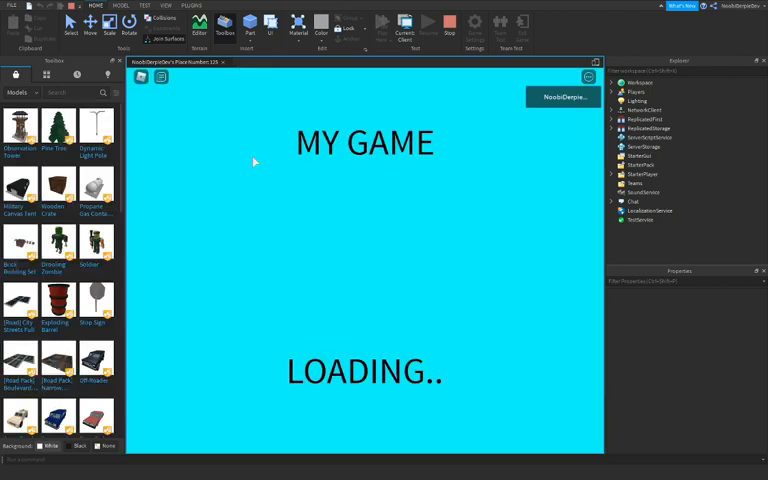
{"action": "mouse_move", "coordinate": [266, 231]}
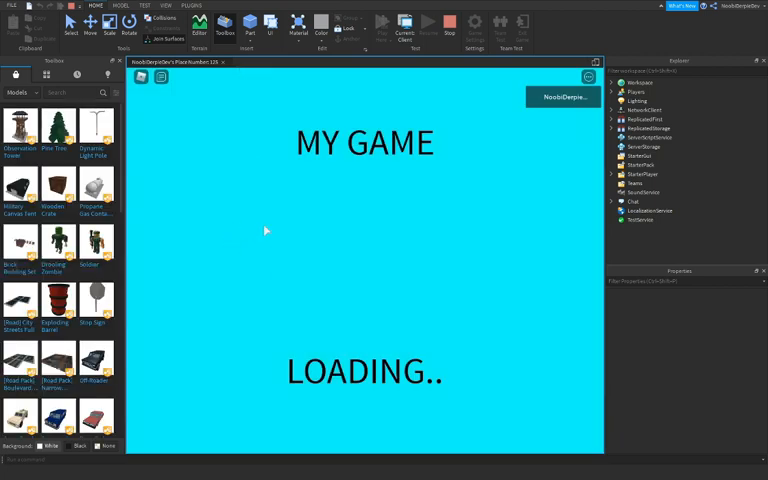